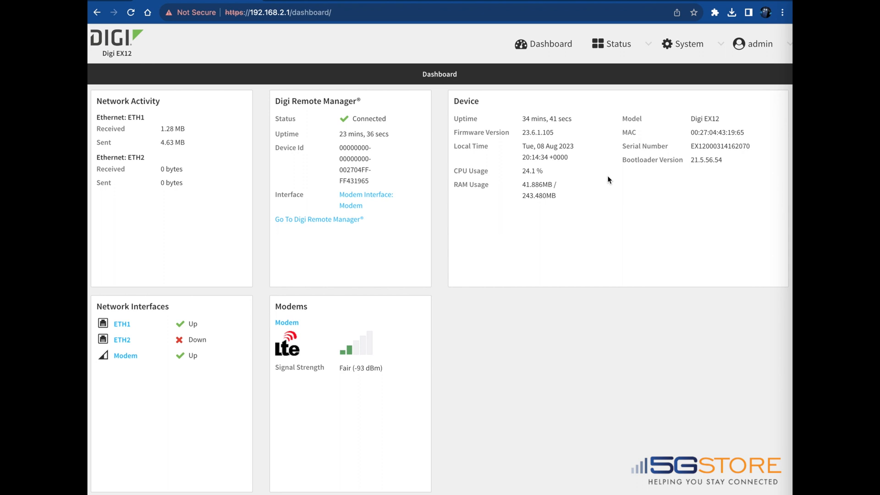
pyautogui.moveTo(259, 26)
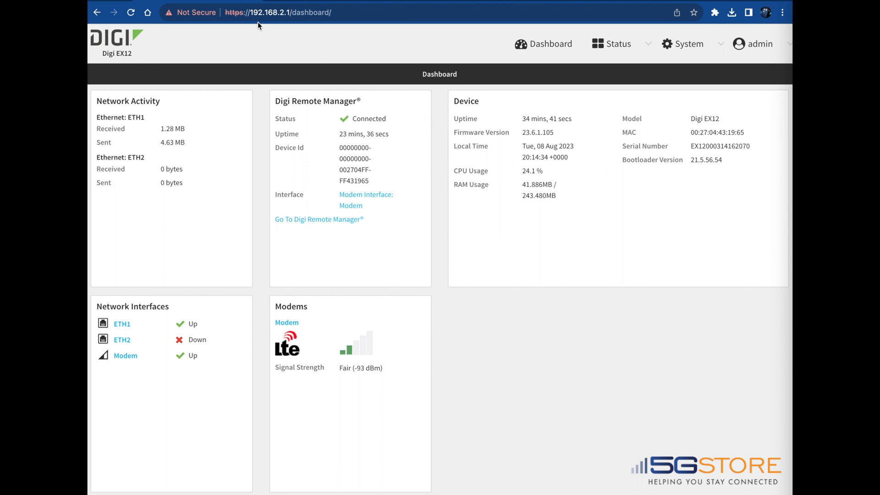
pyautogui.moveTo(666, 48)
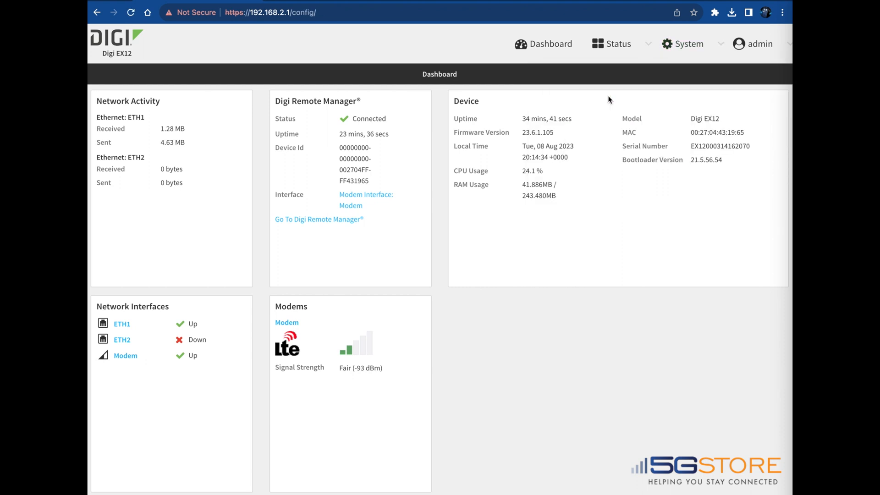
# Step: Reach ETH1's settings via Configuration > Network > Interfaces > ETH1
pyautogui.click(688, 44)
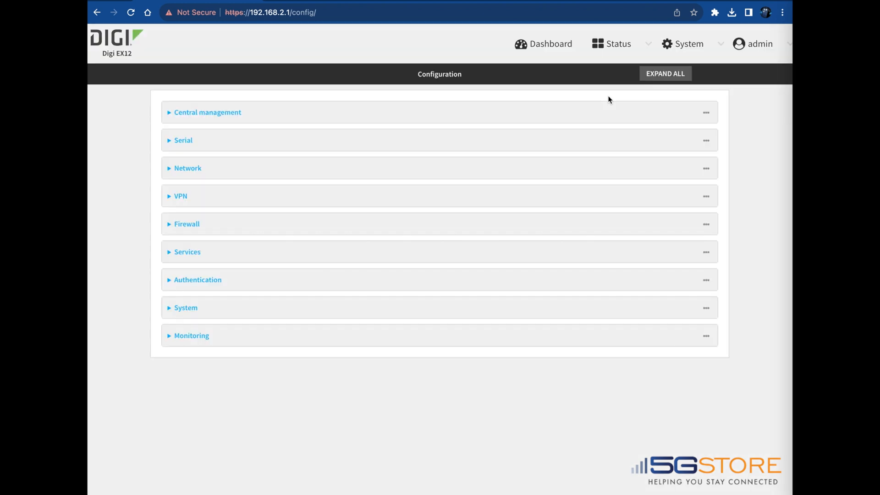
pyautogui.click(187, 168)
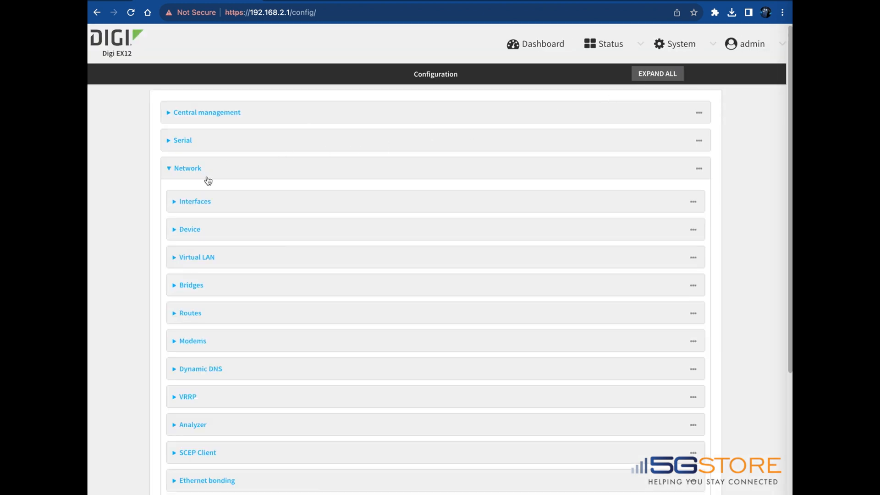
pyautogui.click(195, 201)
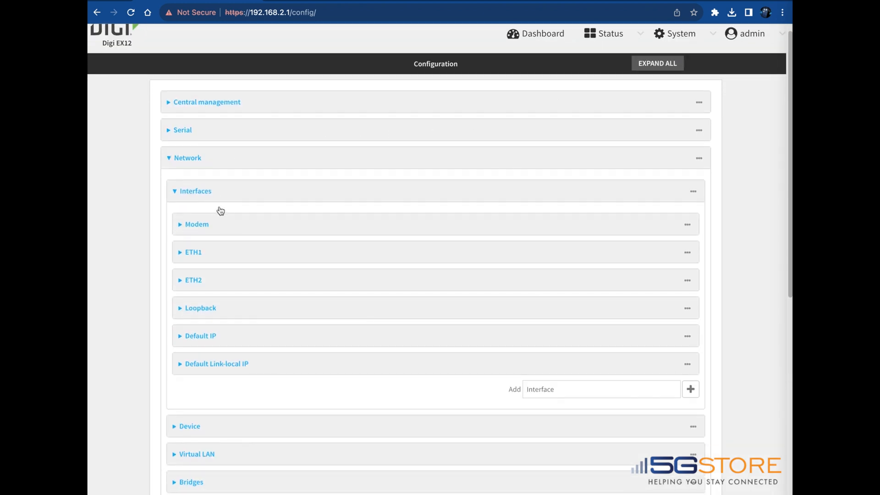
pyautogui.moveTo(225, 251)
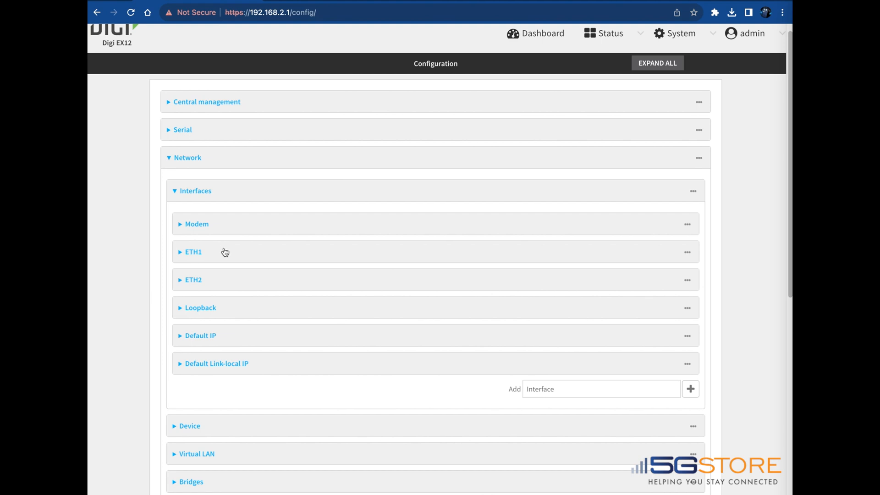
pyautogui.click(193, 251)
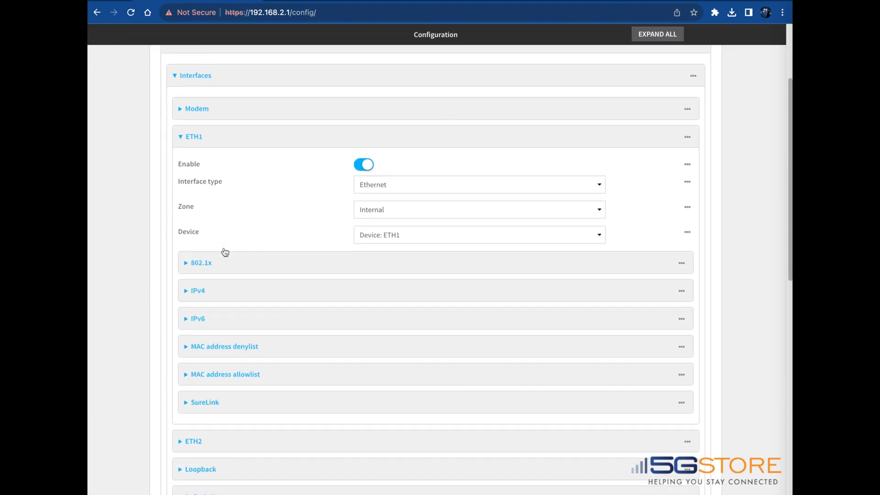
# Step: Expand ETH1's IPv4 settings and set its address to 192.168.3.1/24
pyautogui.click(198, 291)
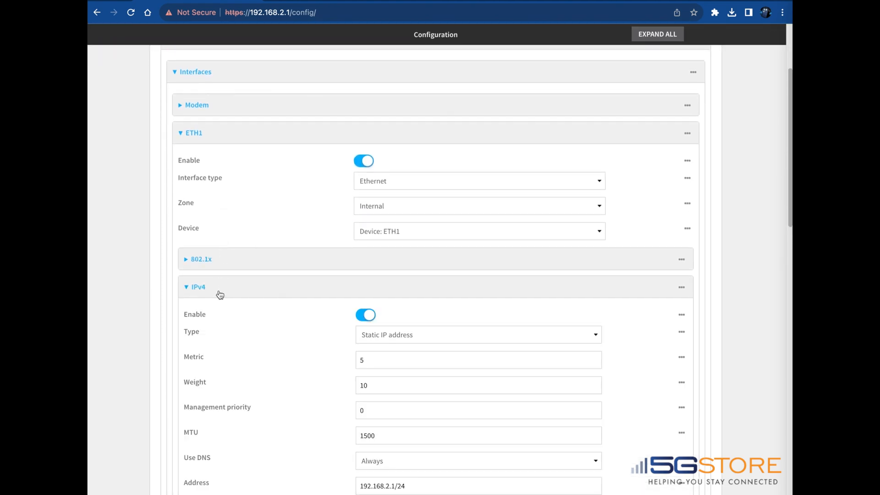
pyautogui.scroll(-3)
pyautogui.write('3')
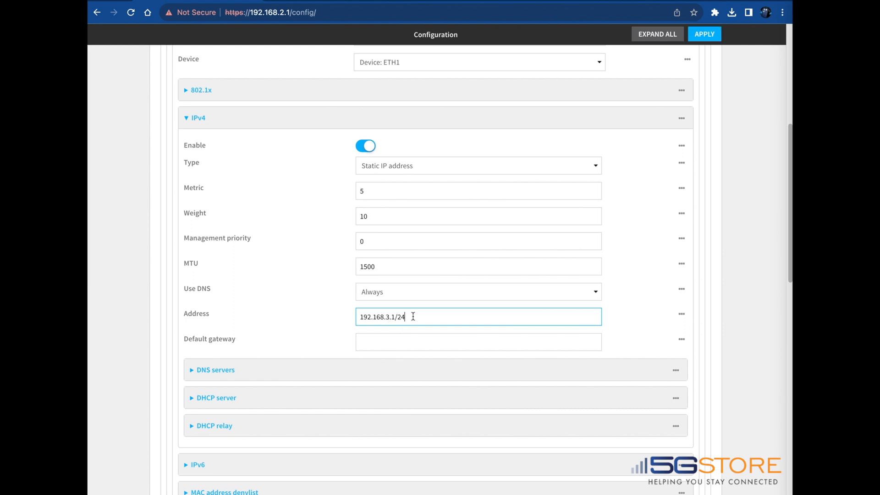
pyautogui.moveTo(345, 361)
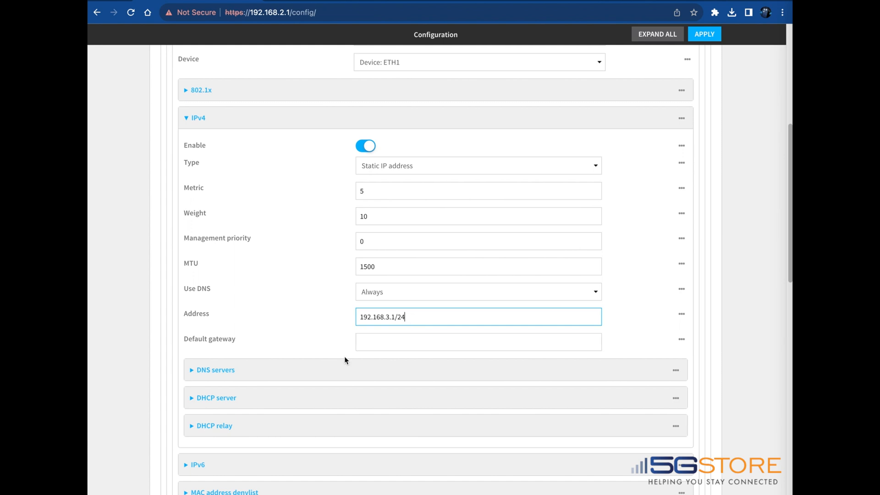
# Step: Review ETH1's DHCP lease range 100–250 and apply the new interface configuration
pyautogui.click(216, 397)
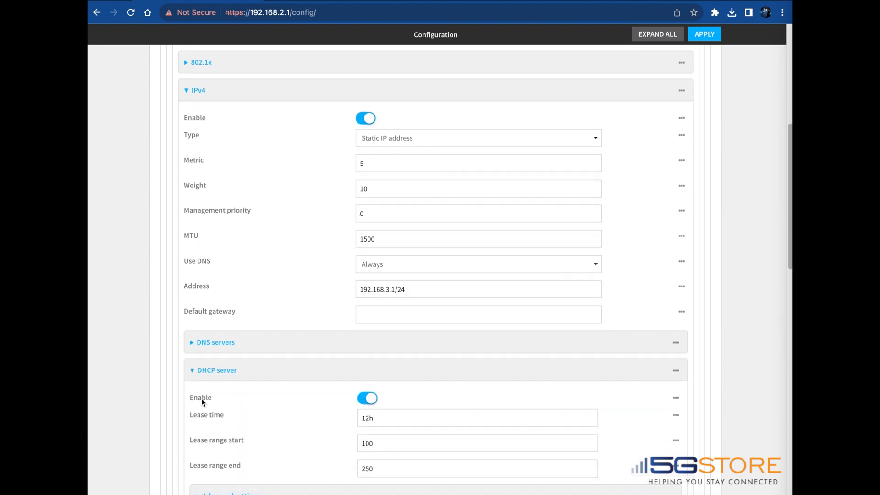
pyautogui.scroll(-3)
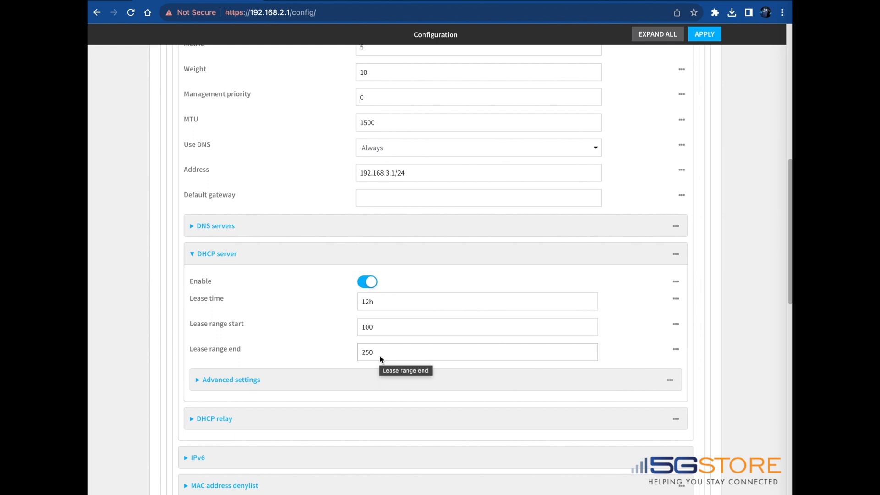
pyautogui.moveTo(382, 353)
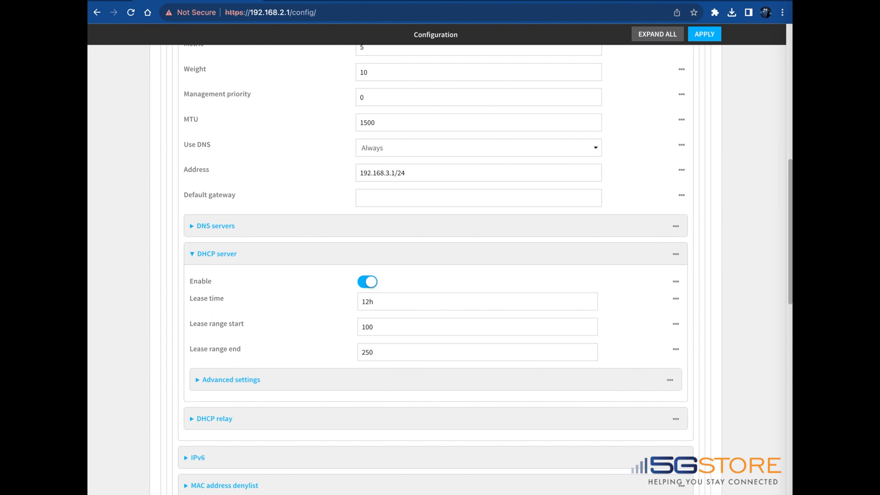
pyautogui.click(704, 34)
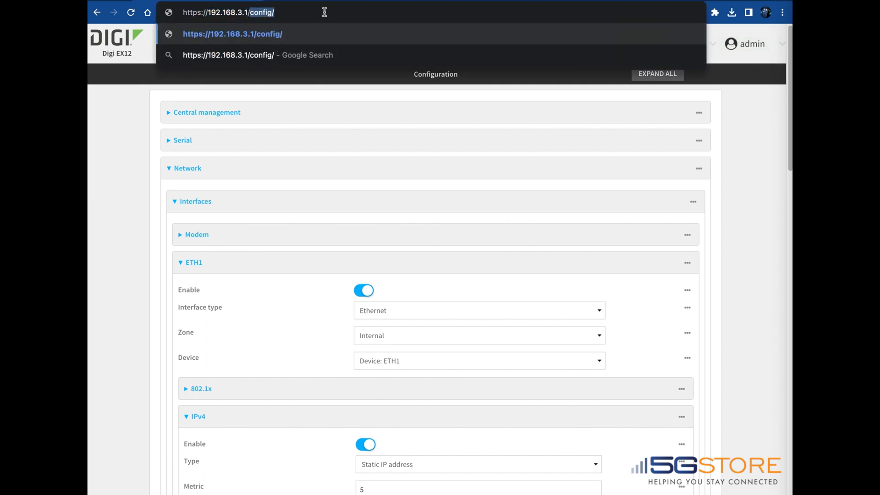
# Step: Load 192.168.3.1 in Chrome; a network-change connection error appears
pyautogui.press('Return')
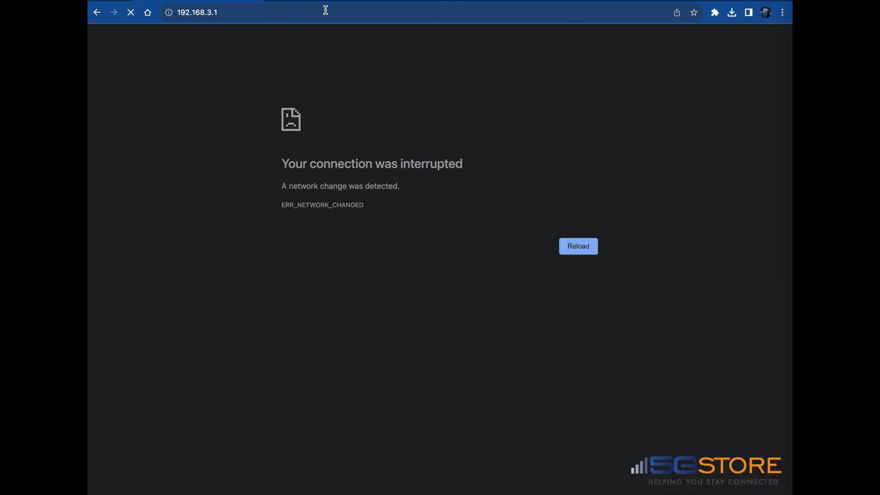
pyautogui.moveTo(231, 12)
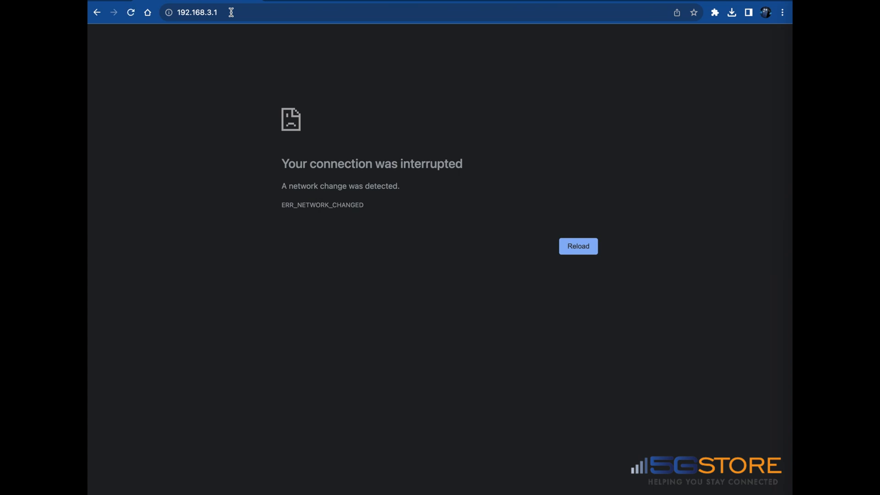
# Step: Reload, proceed past the certificate warning to 192.168.3.1 and sign in with saved credentials
pyautogui.click(578, 246)
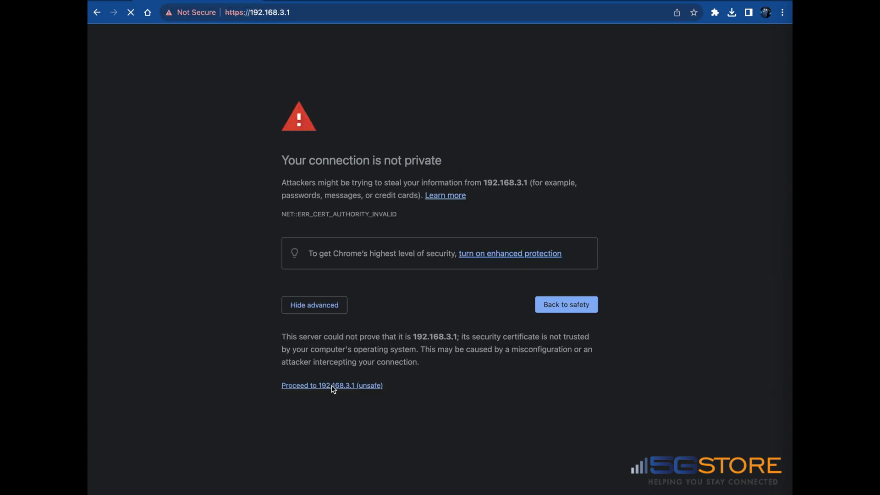
pyautogui.click(332, 385)
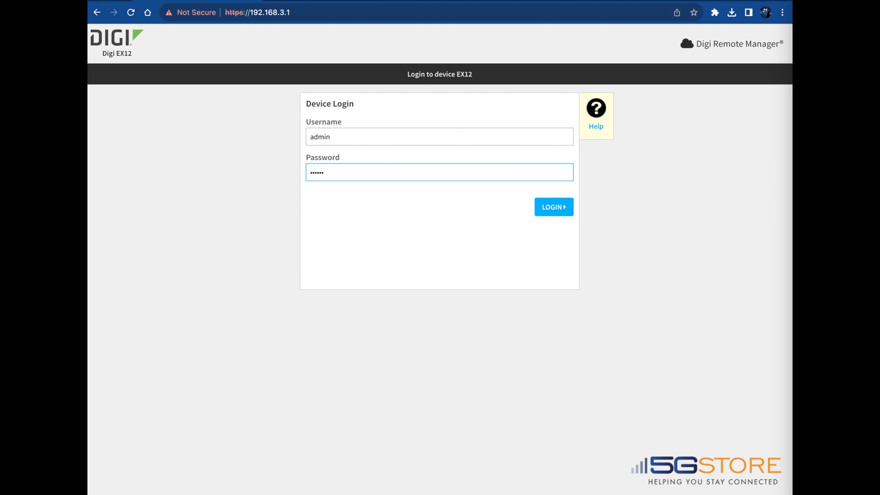
pyautogui.click(553, 206)
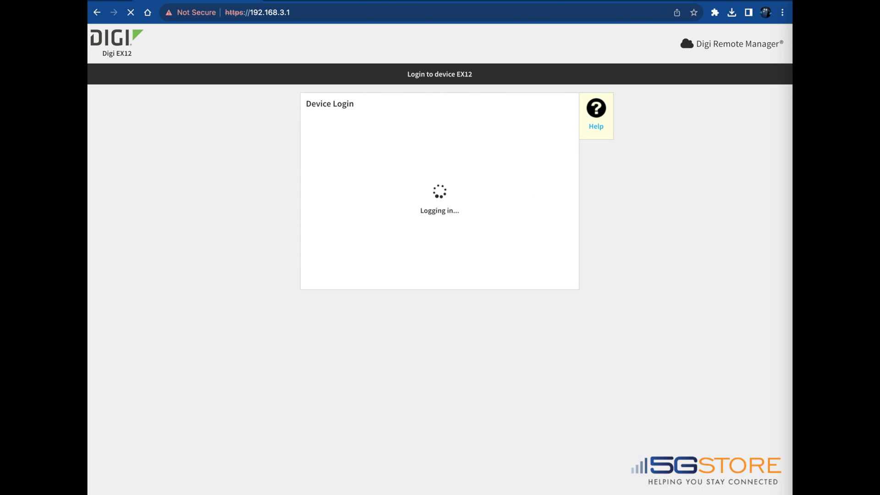